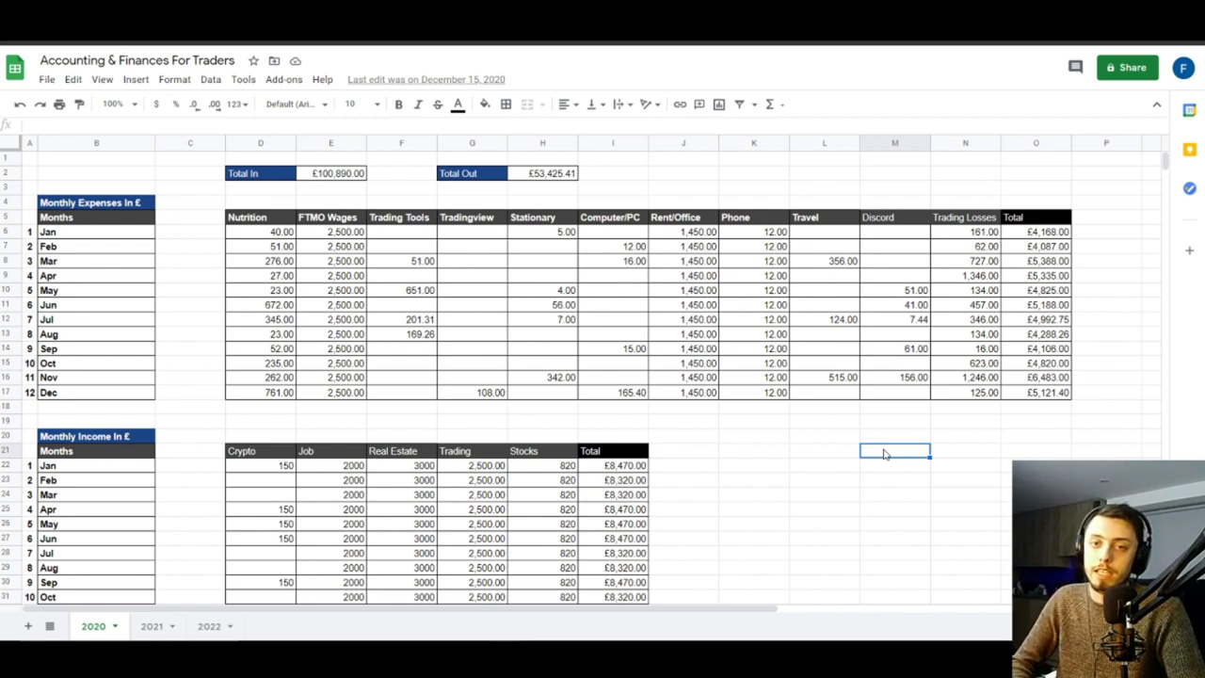
mouse_move(625, 349)
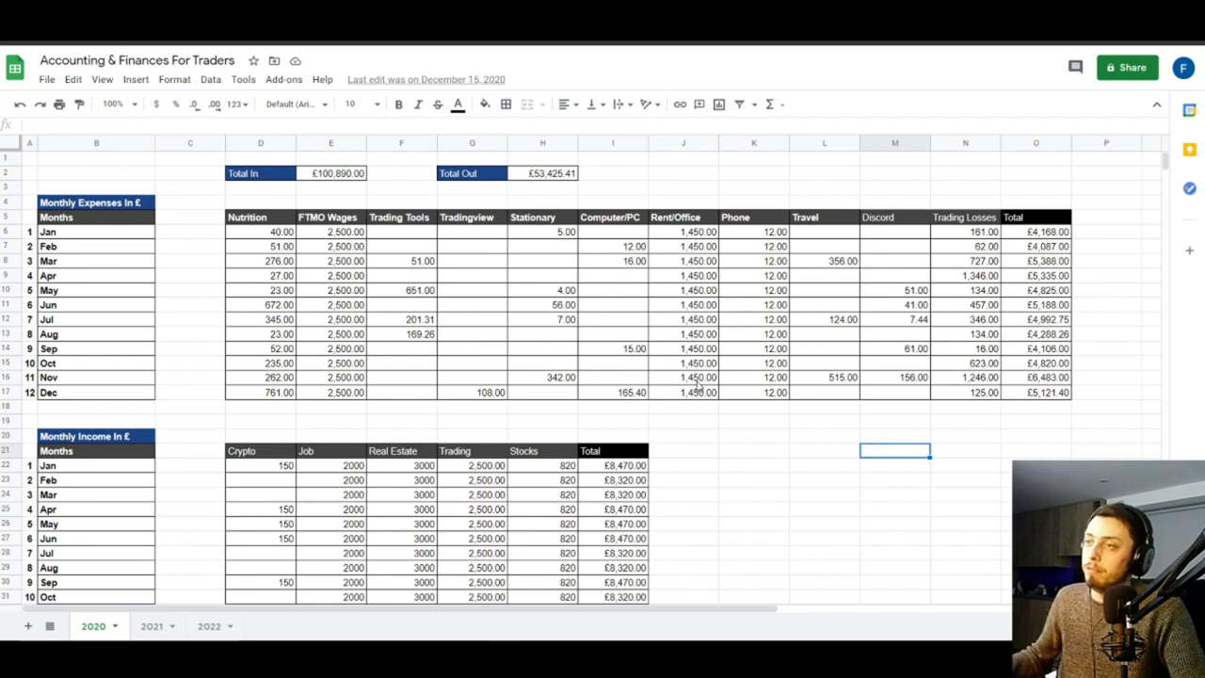
mouse_move(757, 441)
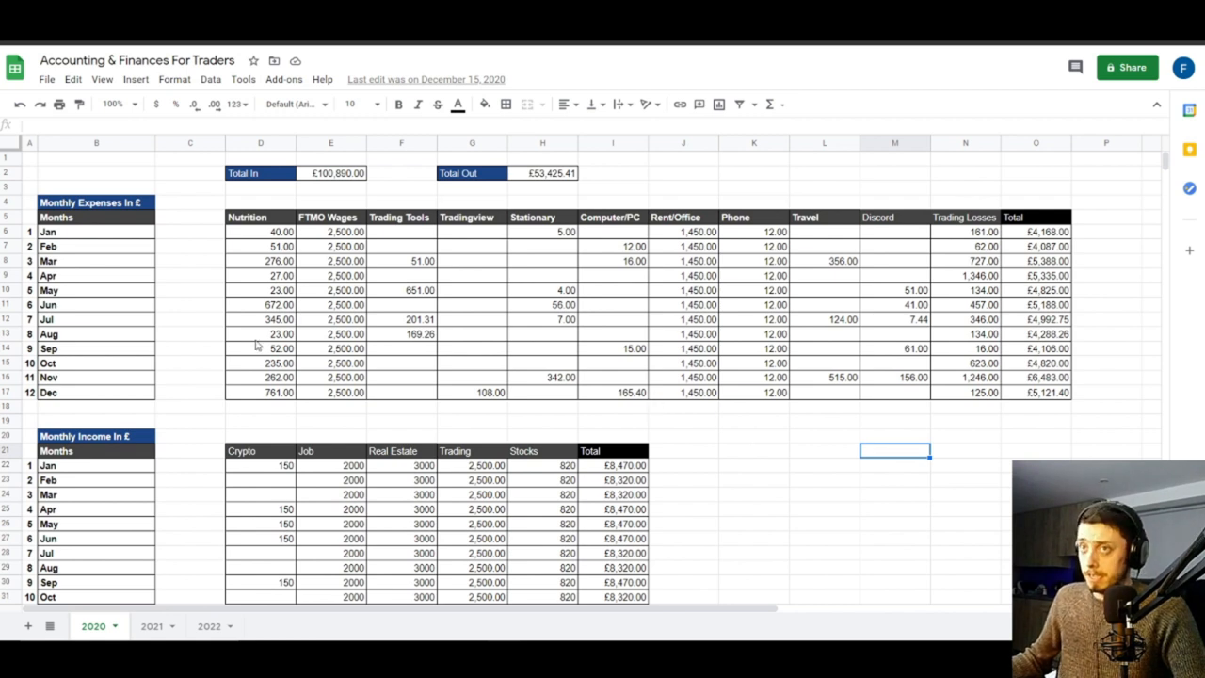
Step: Enter 173 as October's Trading Tools expense
click(190, 275)
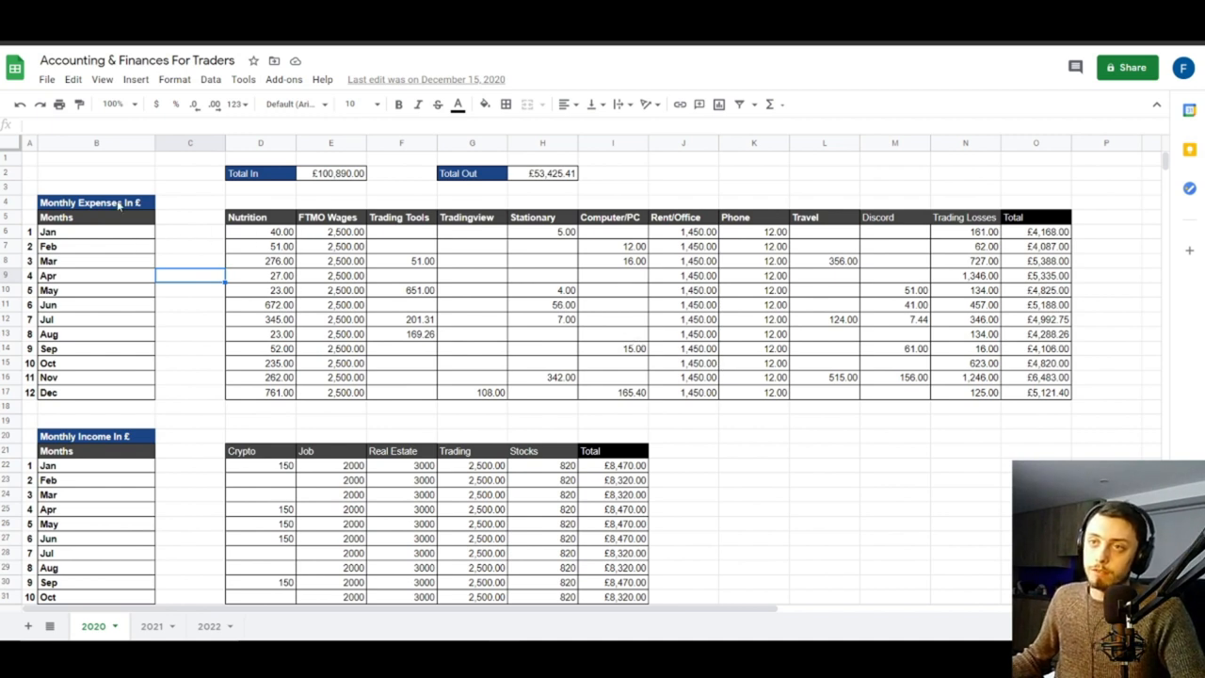
mouse_move(147, 506)
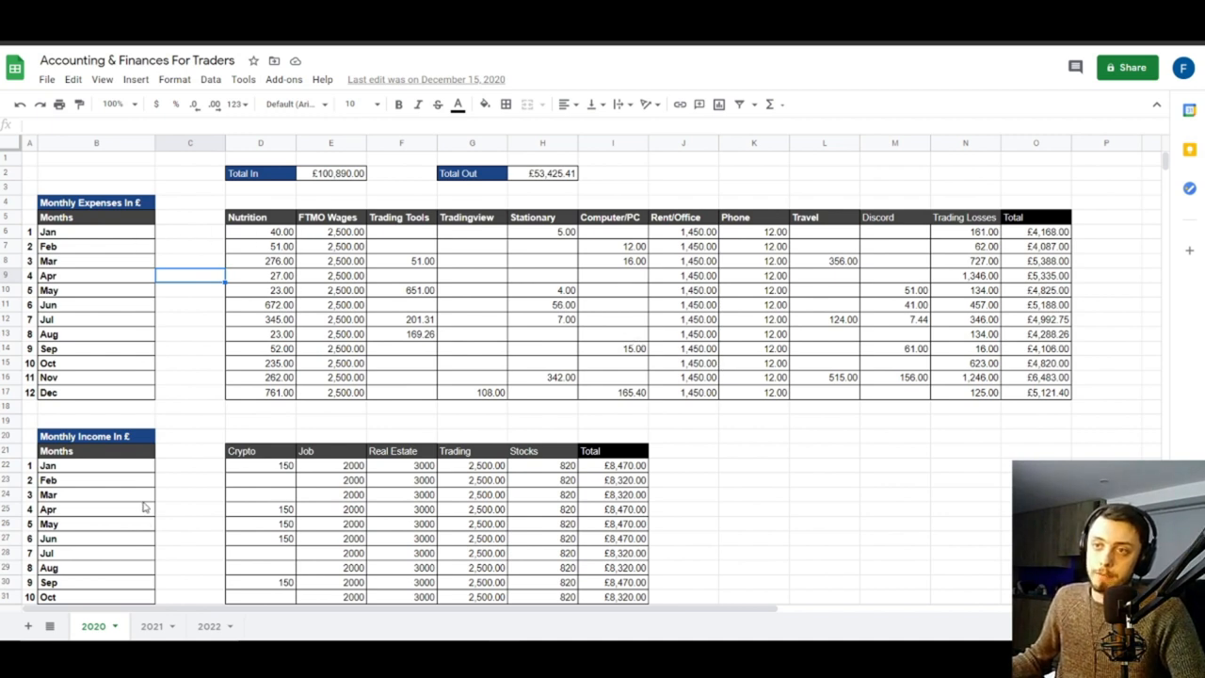
mouse_move(223, 569)
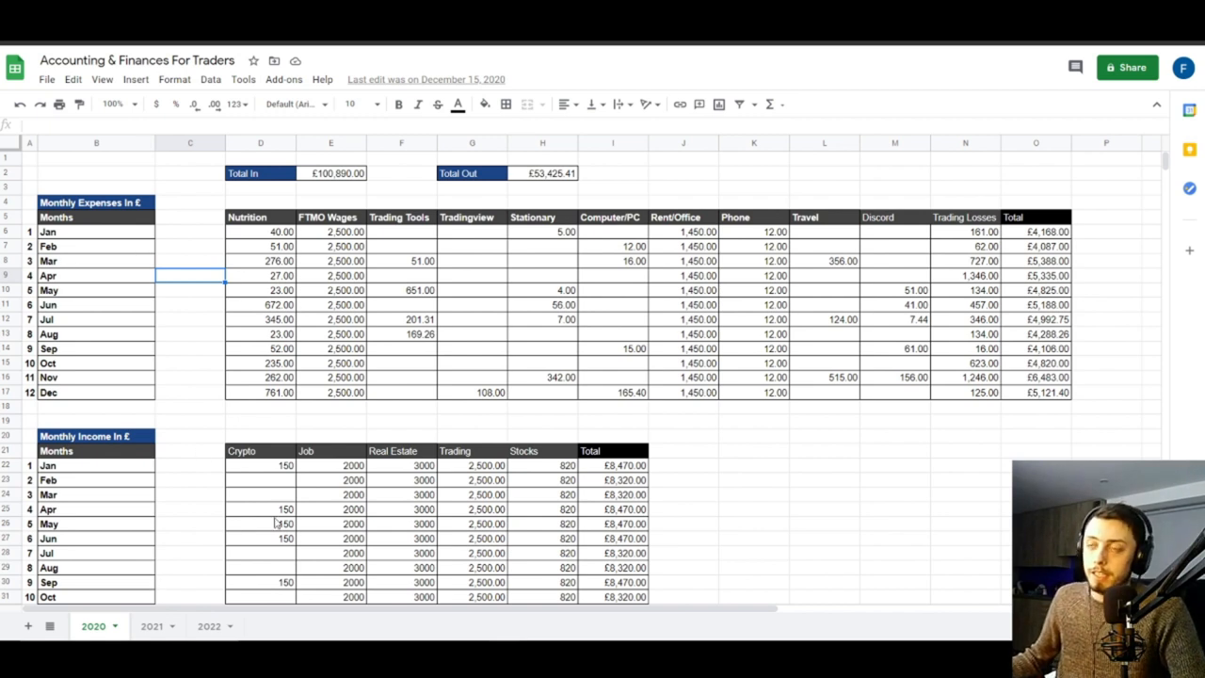
mouse_move(633, 316)
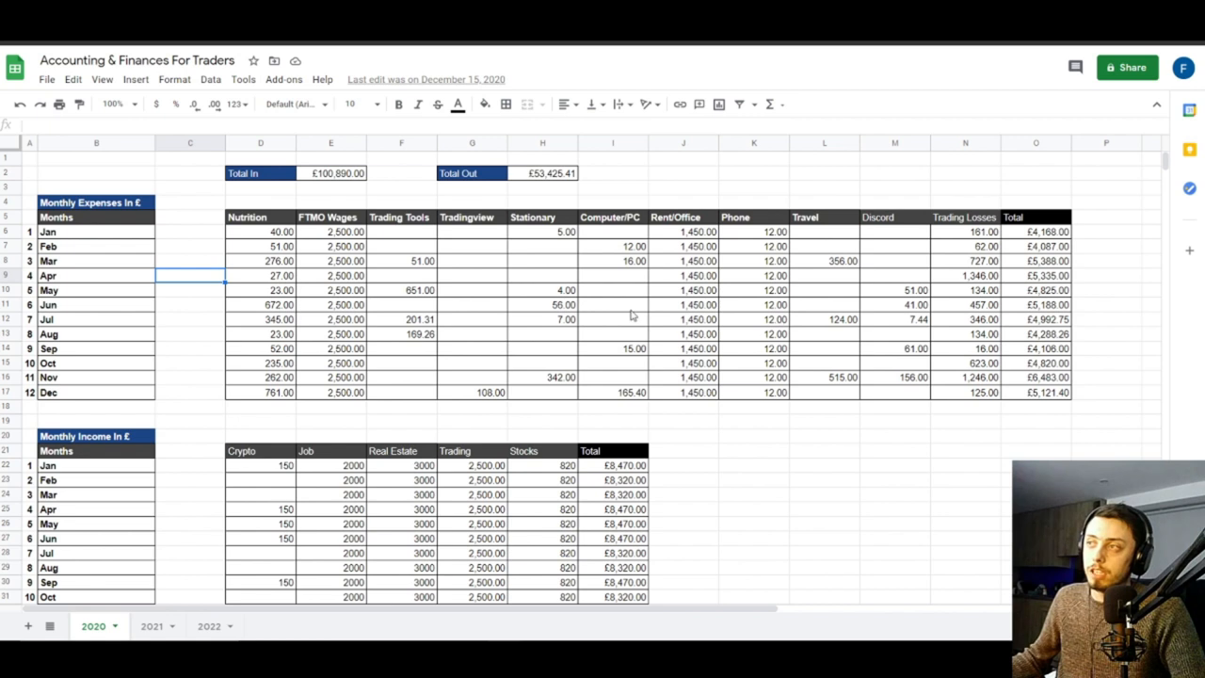
mouse_move(798, 317)
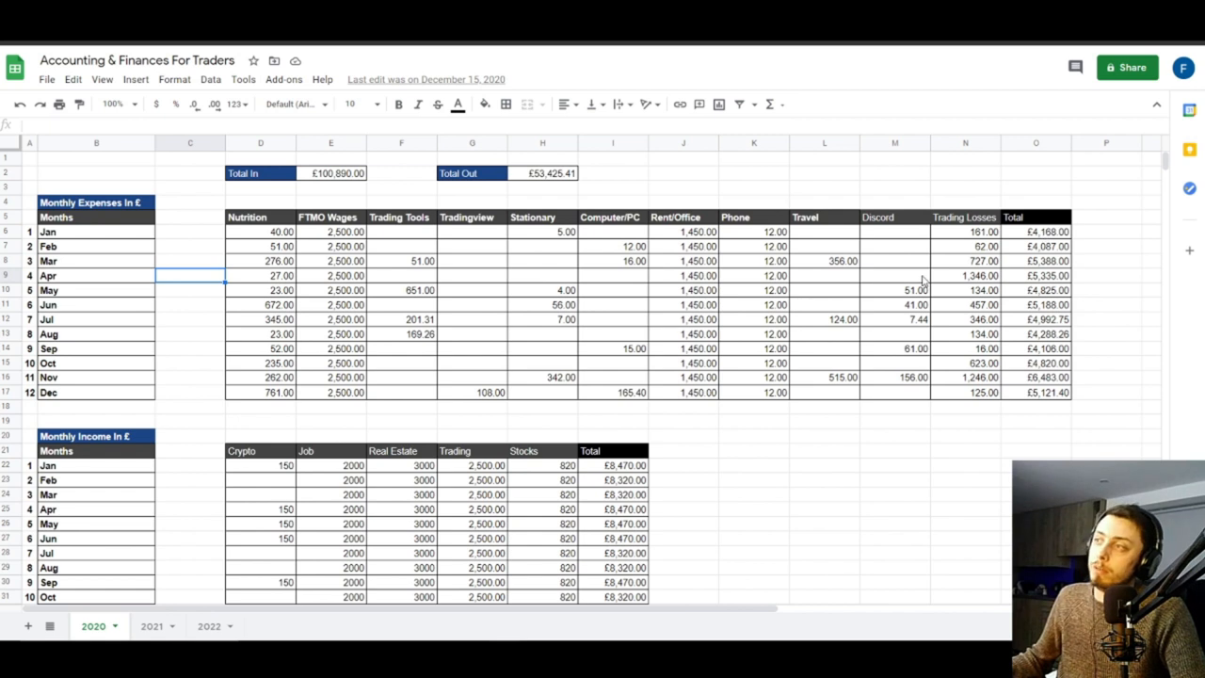
mouse_move(904, 274)
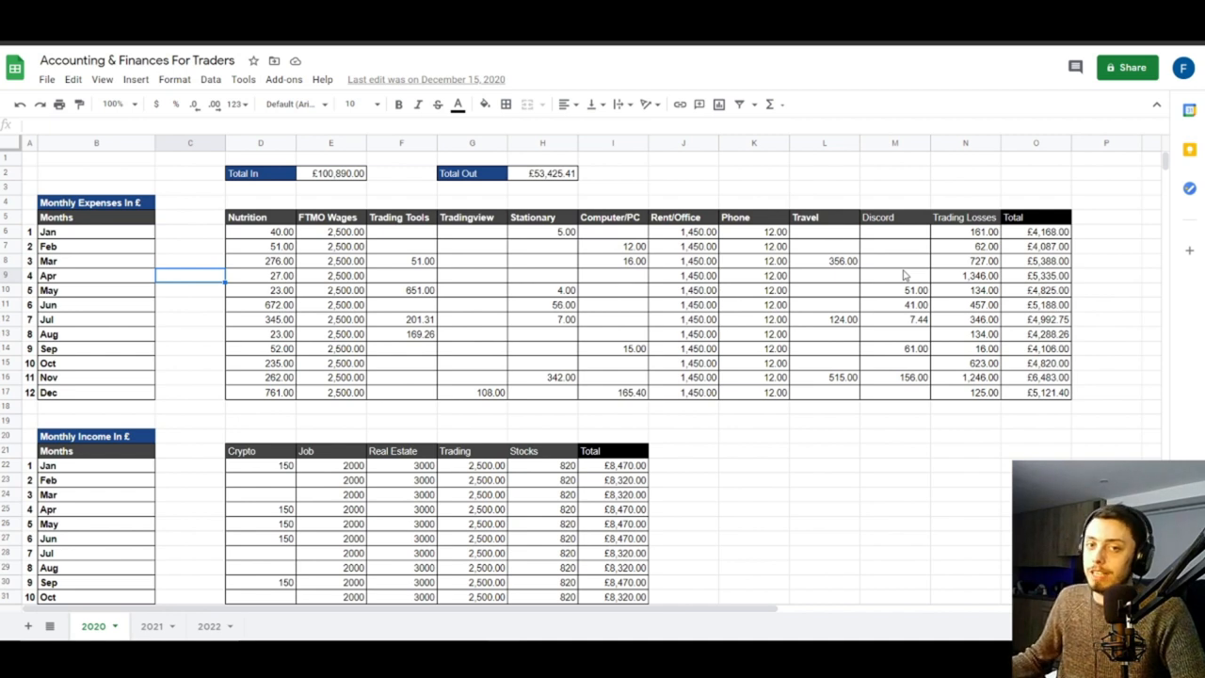
mouse_move(900, 275)
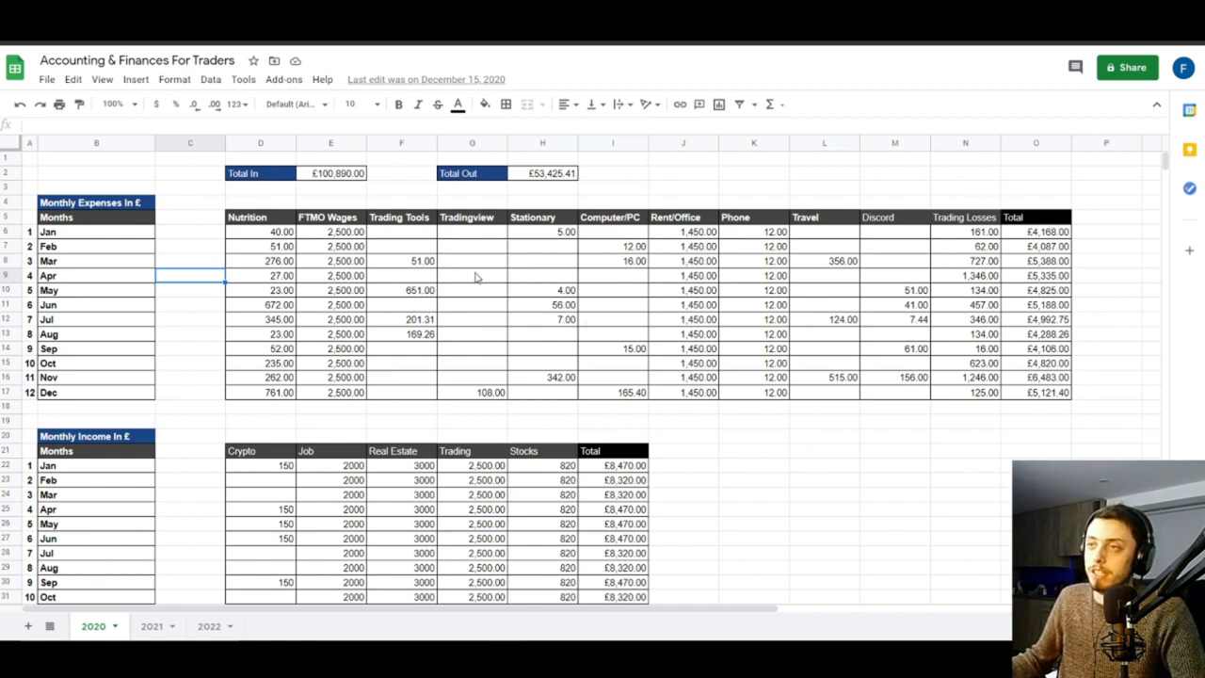
click(402, 362)
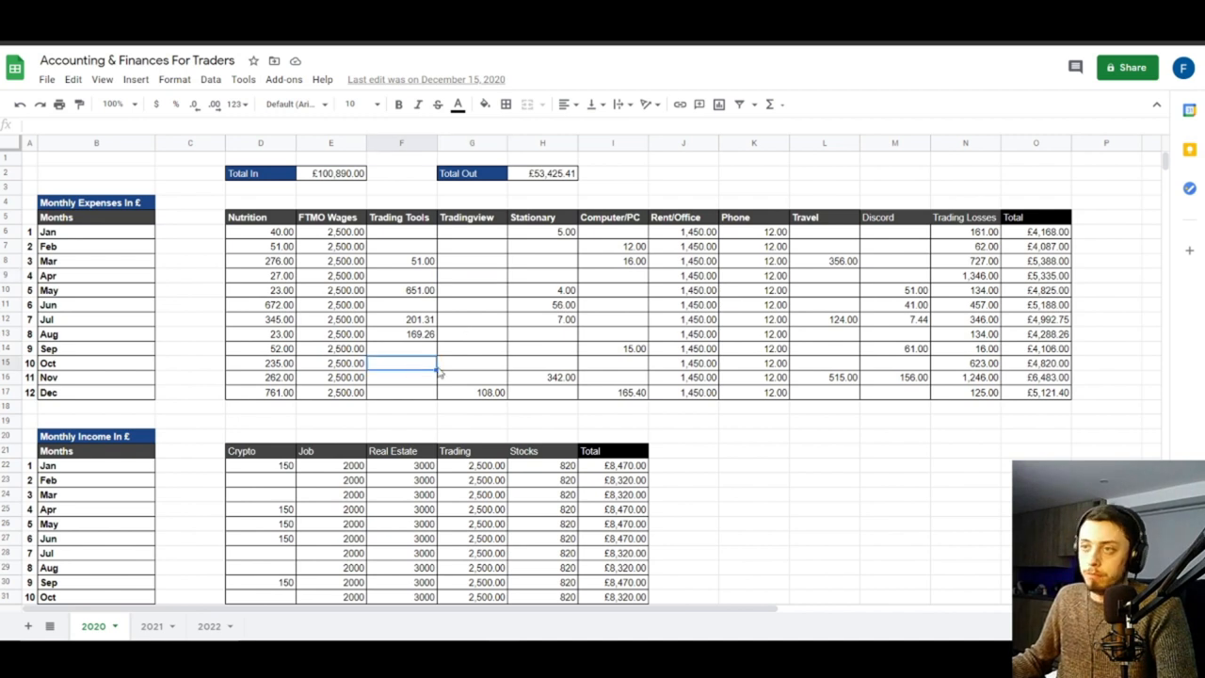
mouse_move(330, 361)
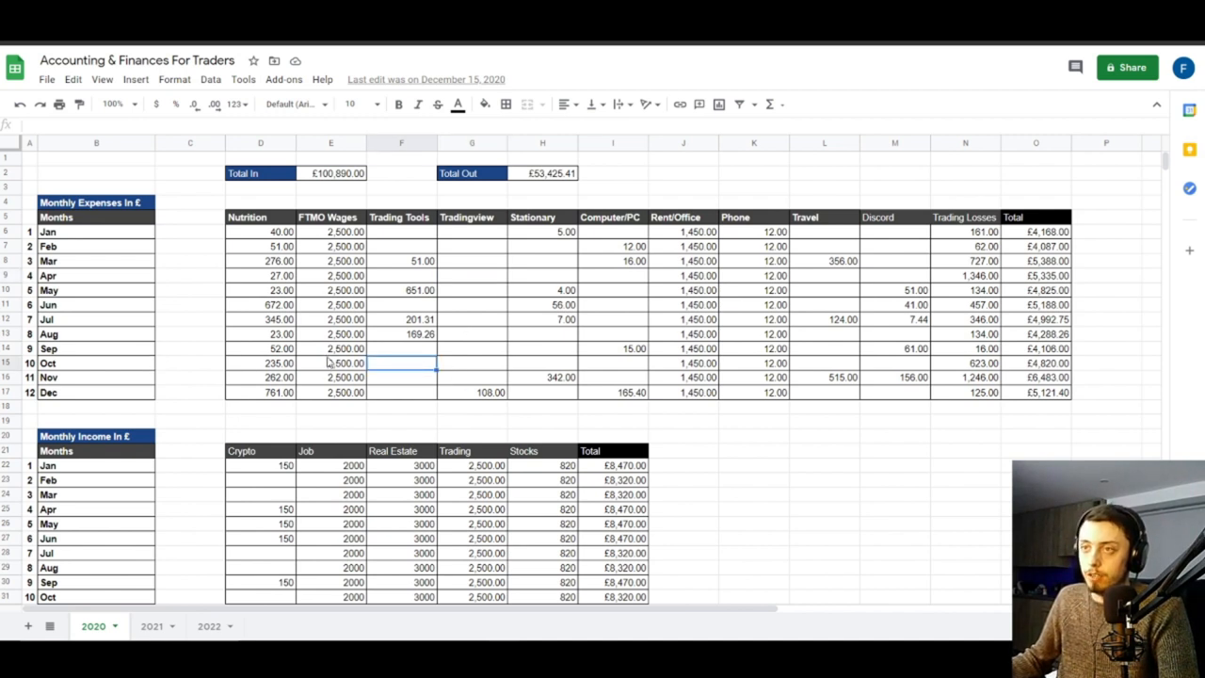
text(17)
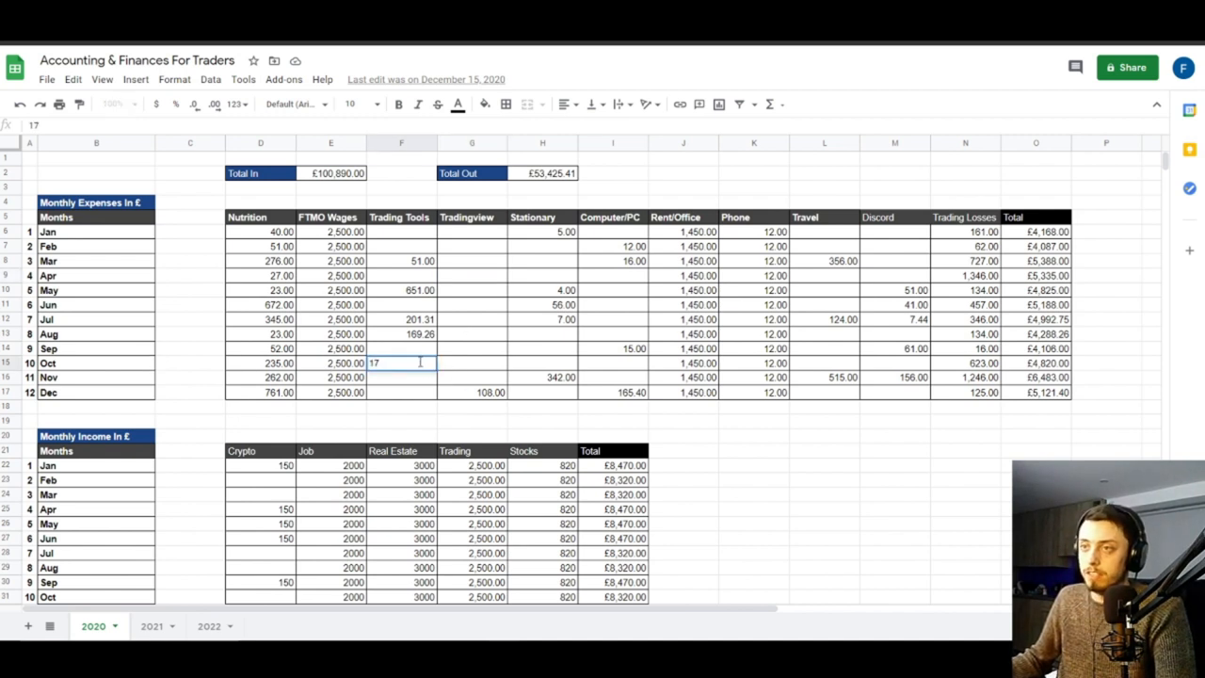
key(Enter)
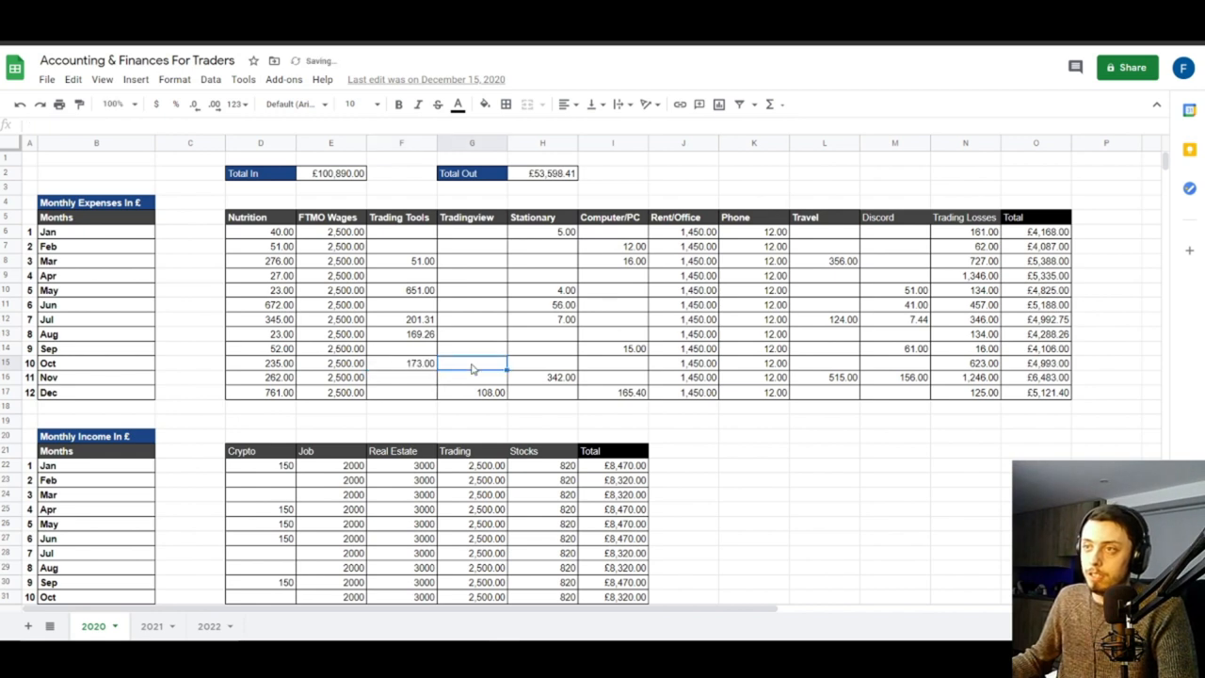
Step: Enter October's Tradingview 14, Travel 15 and Discord 1999, raising Total Out to €55,641.41
text(14.00)
click(612, 361)
text(15)
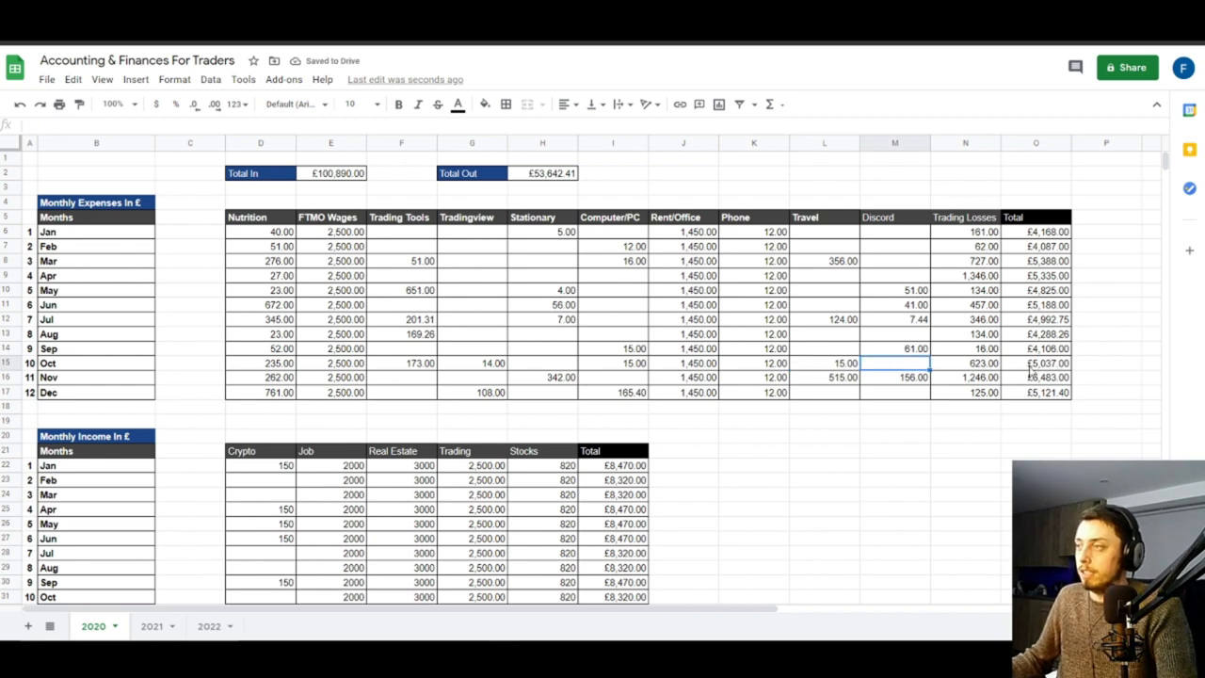
mouse_move(926, 363)
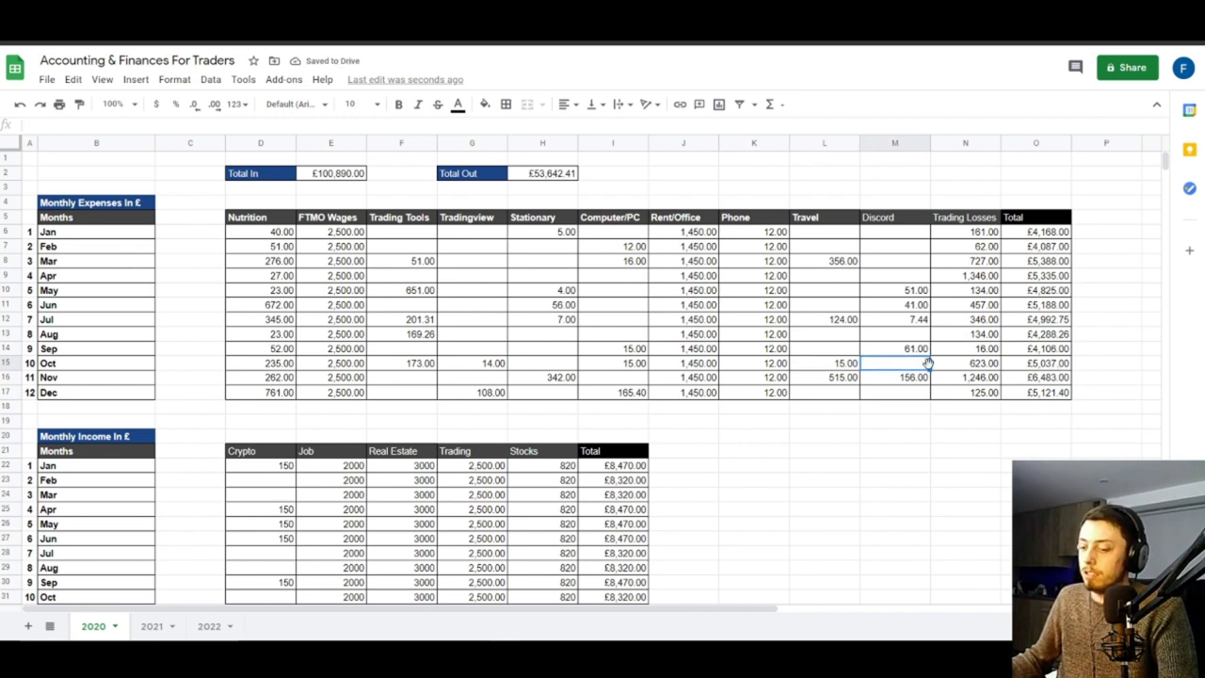
text(1999)
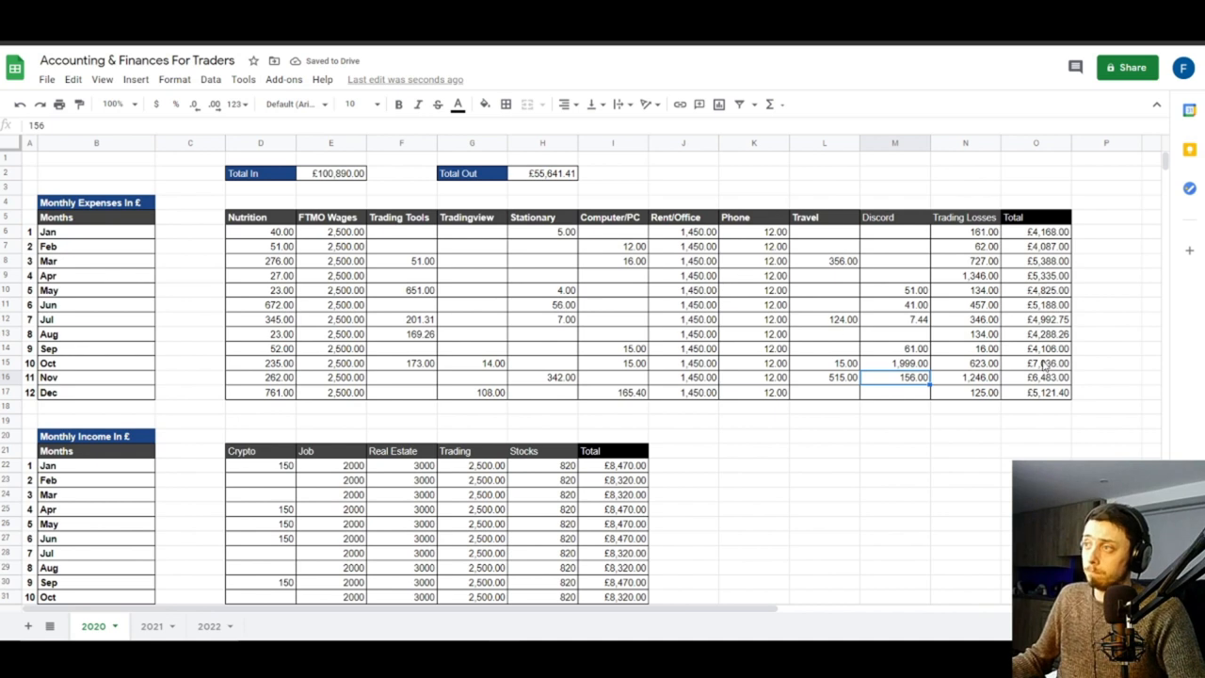
click(965, 377)
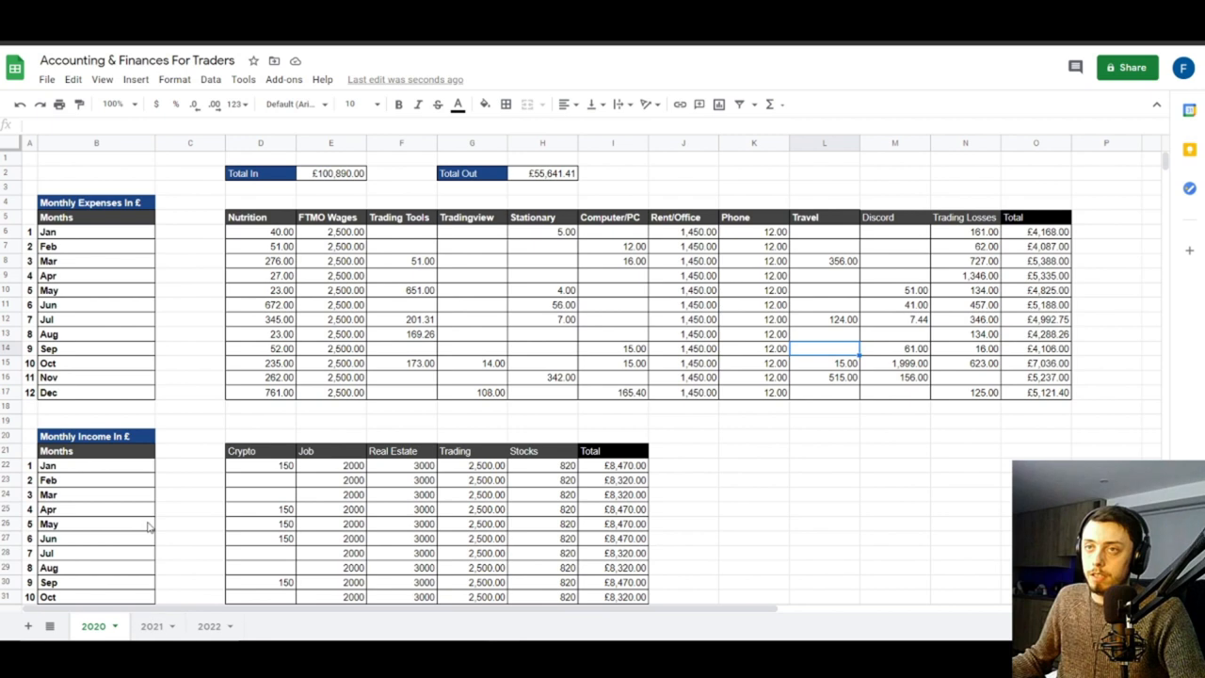
mouse_move(704, 255)
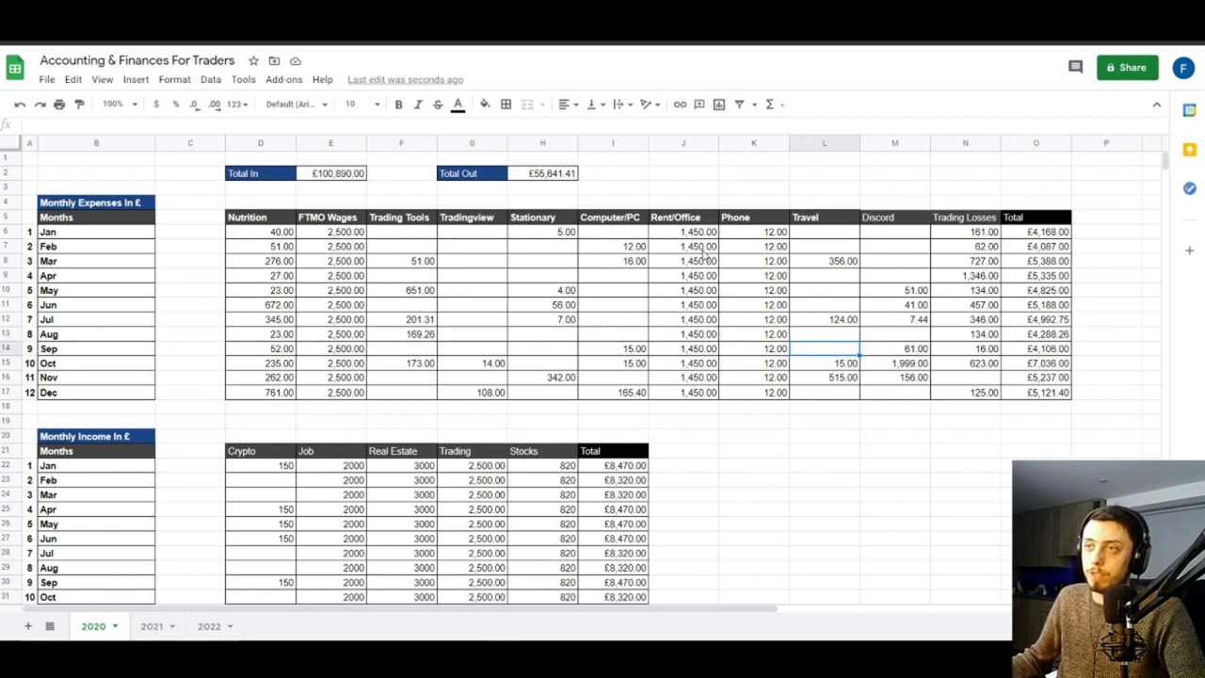
mouse_move(645, 331)
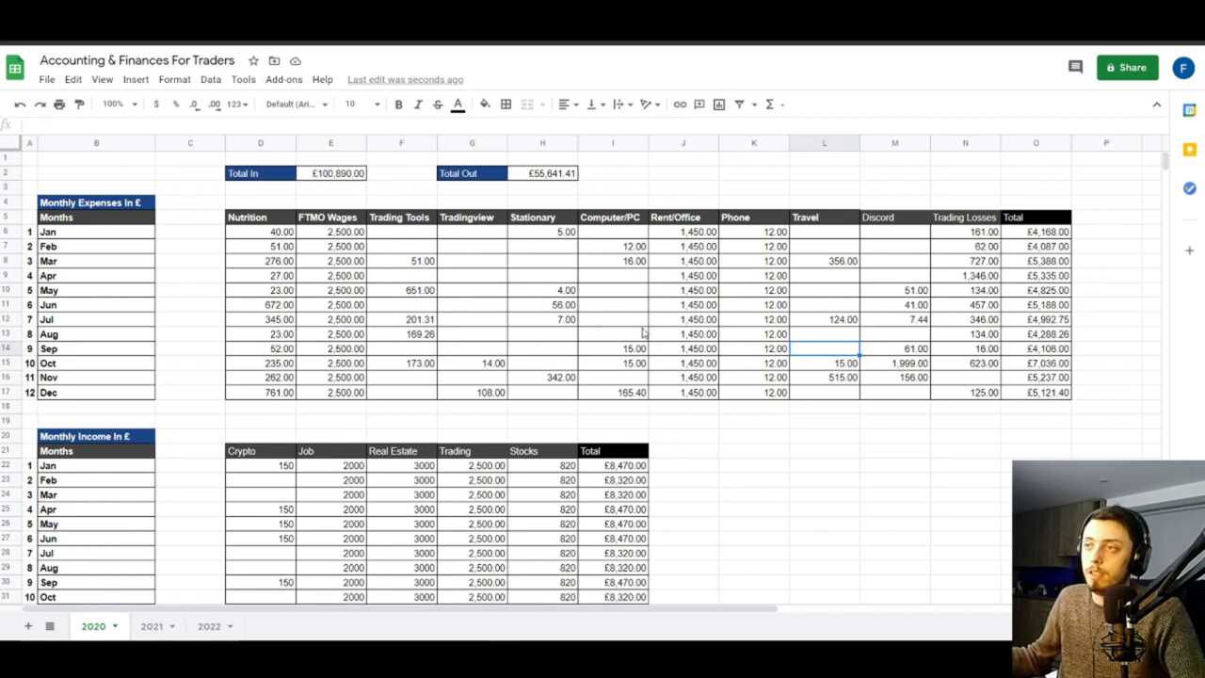
mouse_move(446, 509)
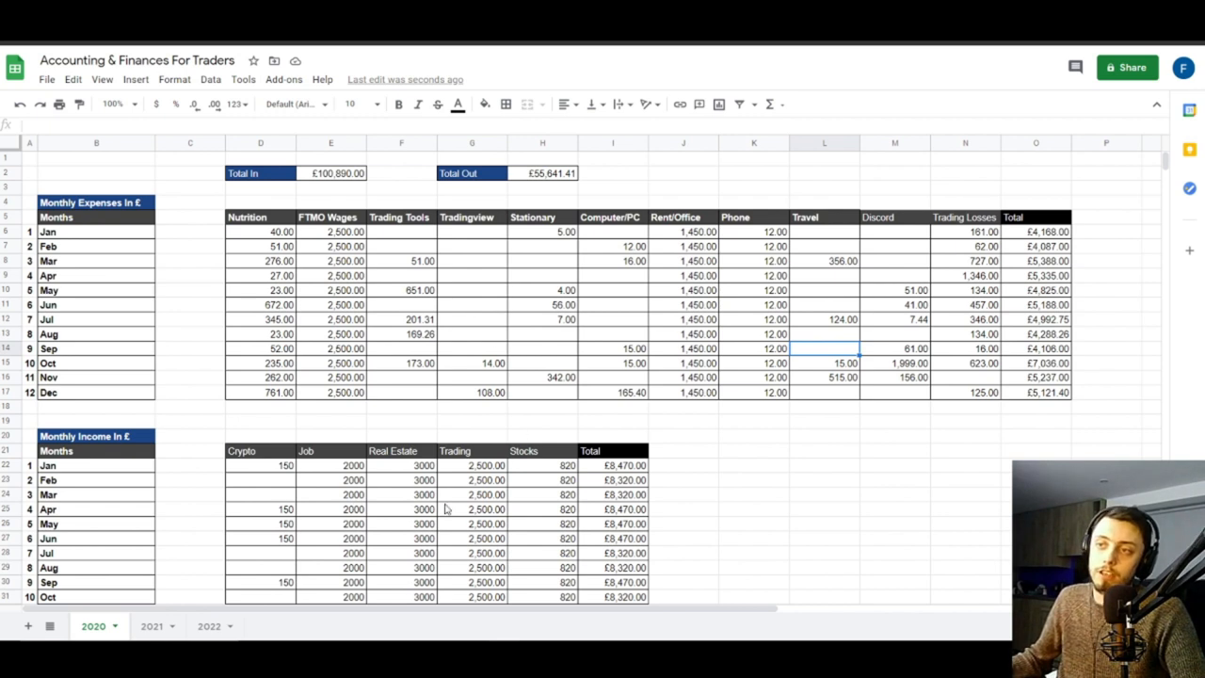
mouse_move(461, 384)
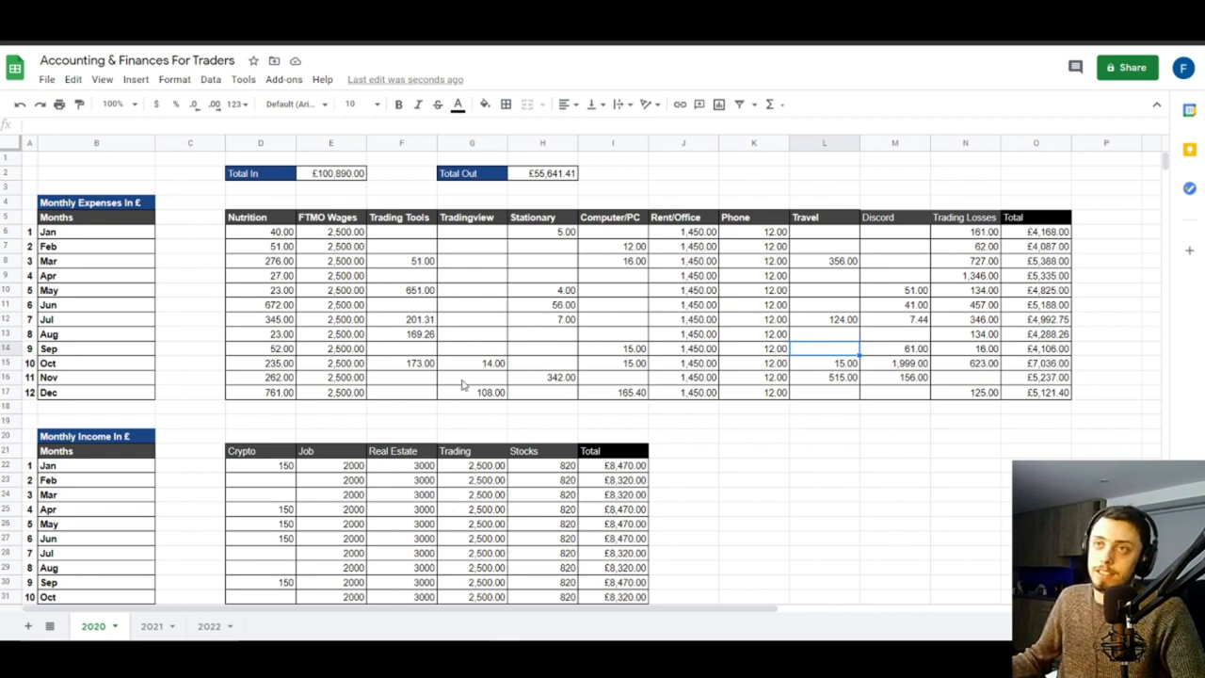
mouse_move(418, 394)
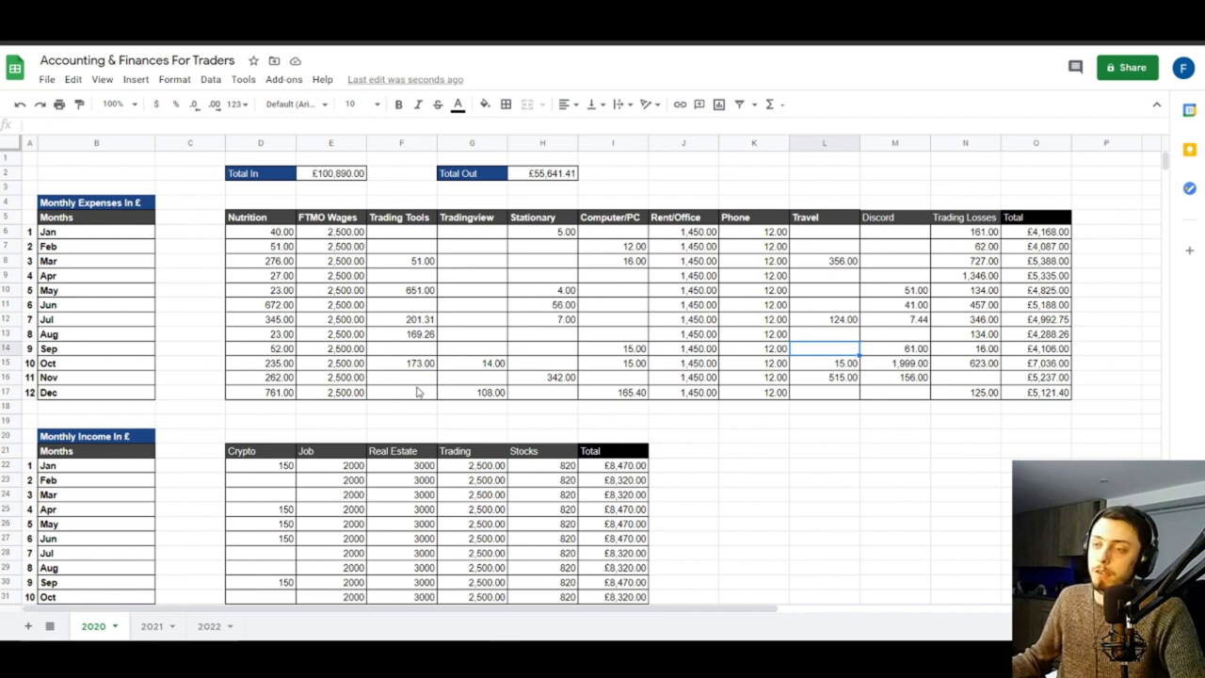
mouse_move(452, 252)
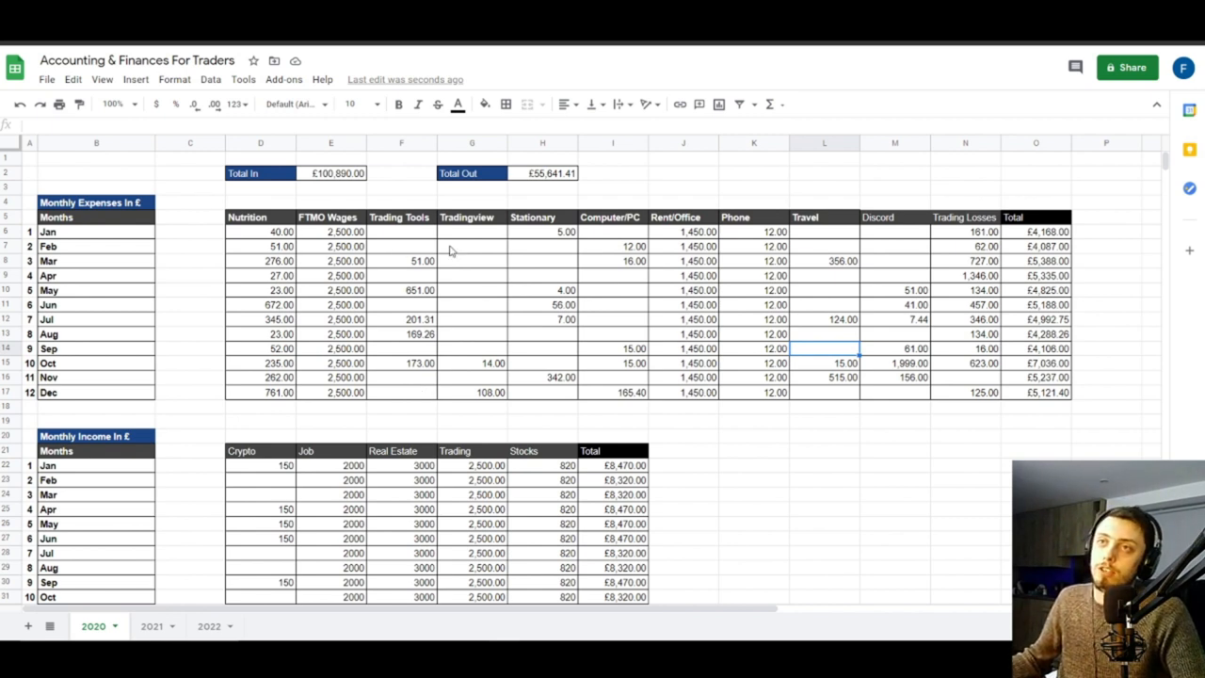
mouse_move(460, 256)
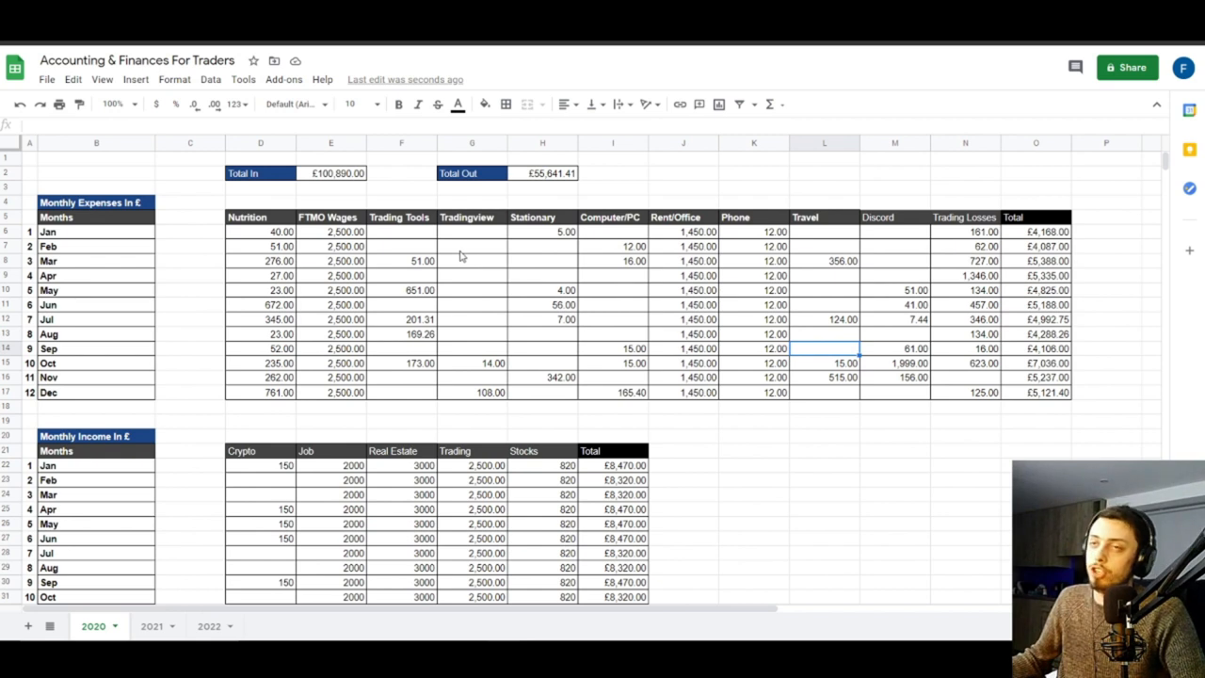
click(45, 79)
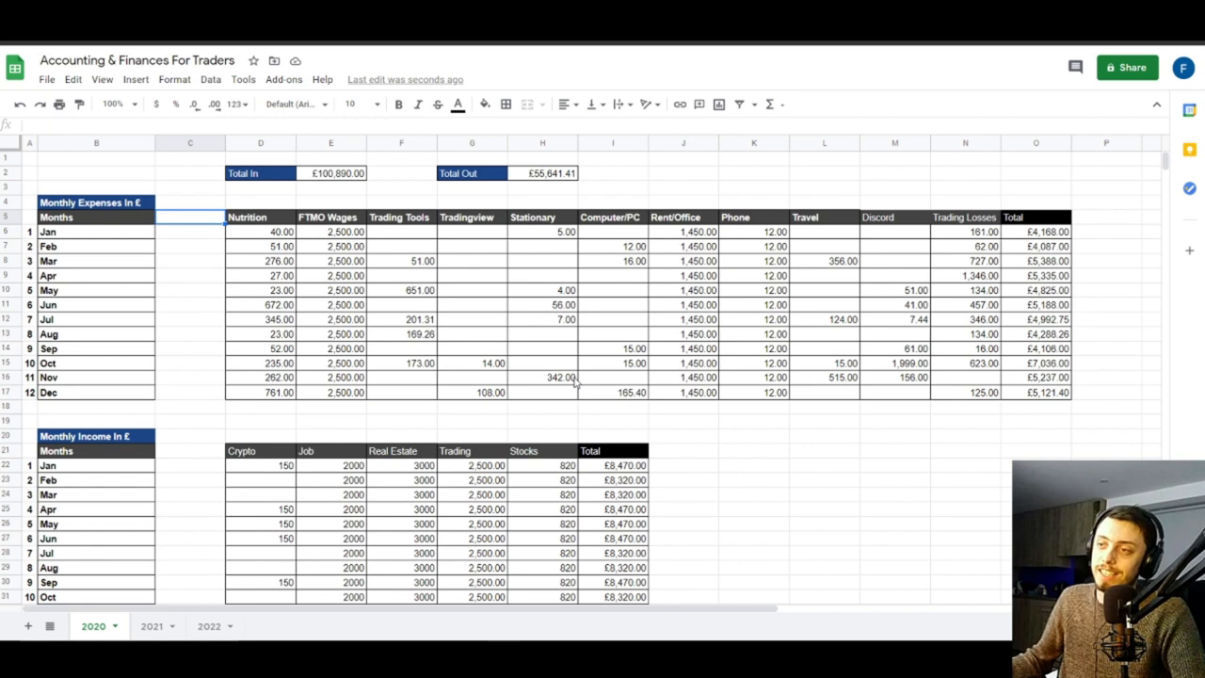
mouse_move(706, 375)
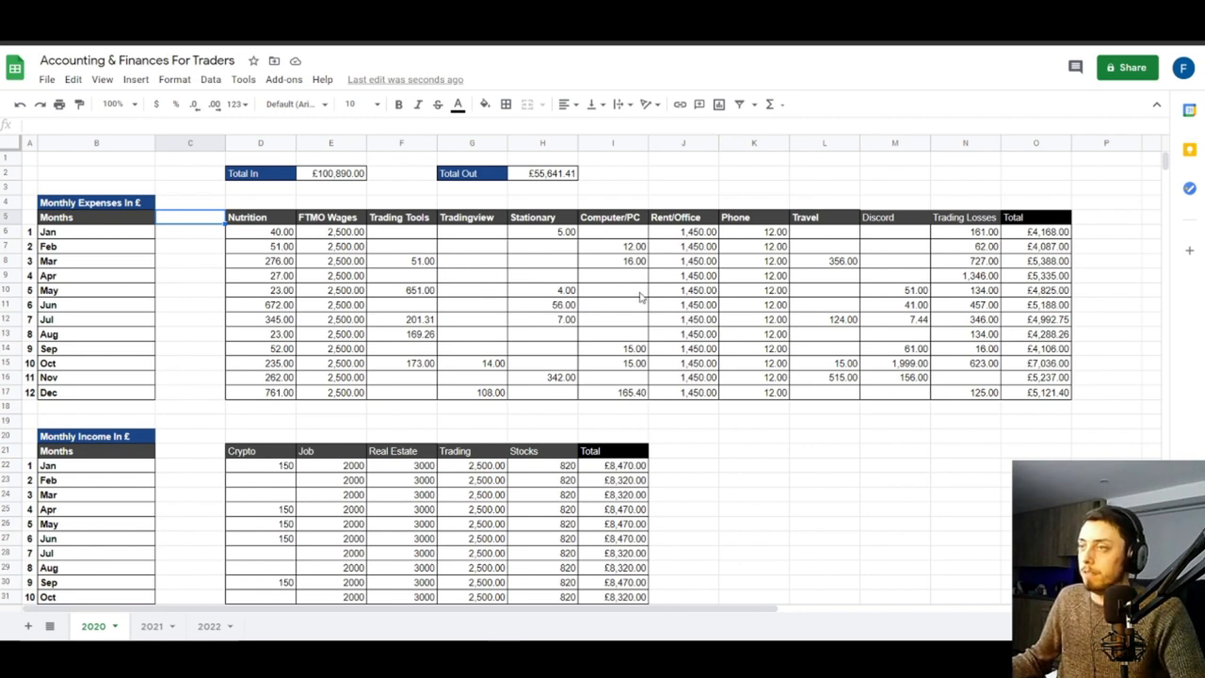
mouse_move(448, 189)
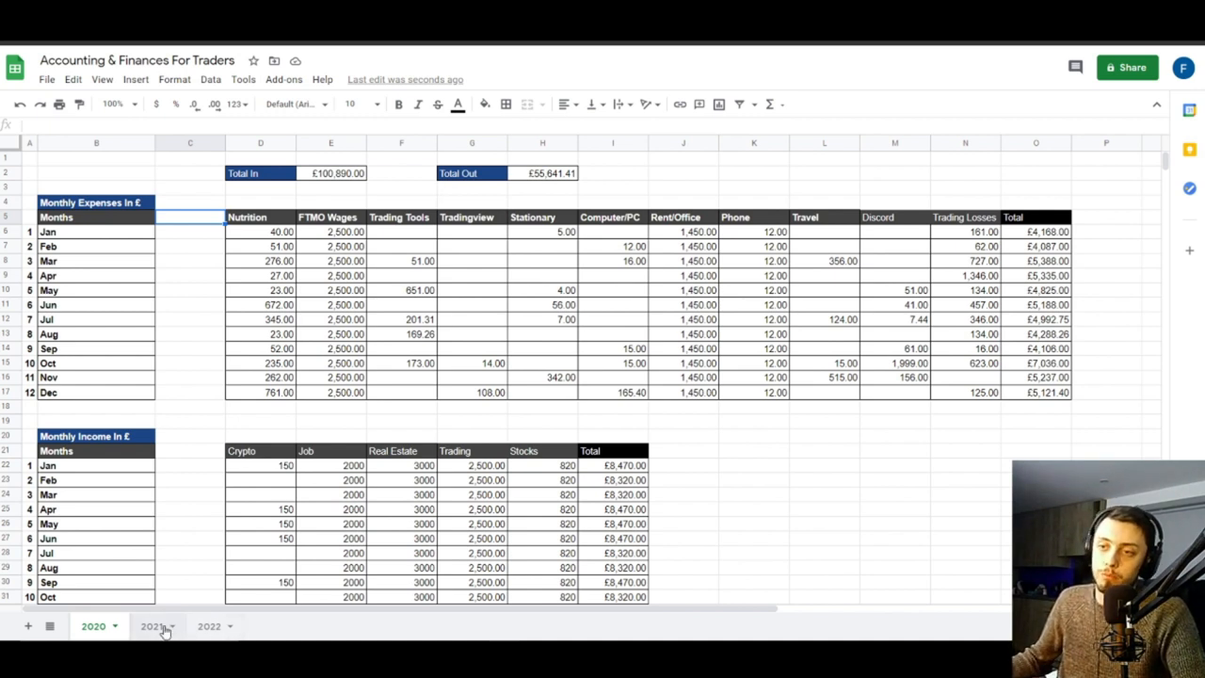
click(151, 626)
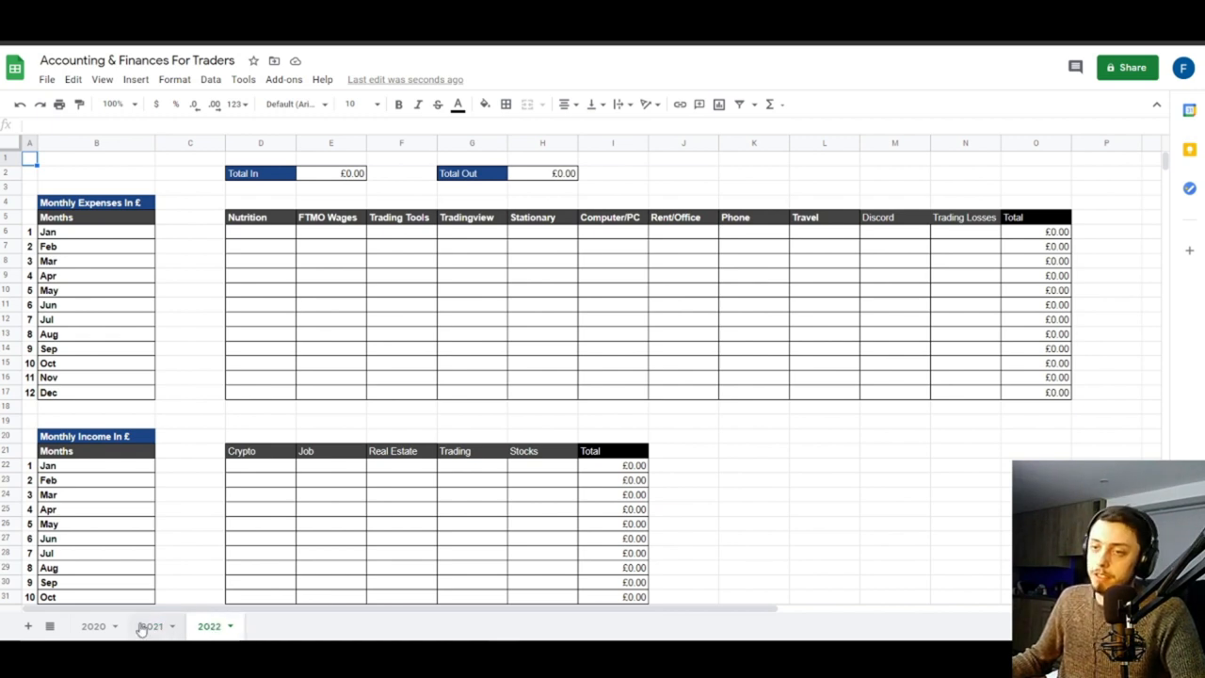
click(151, 626)
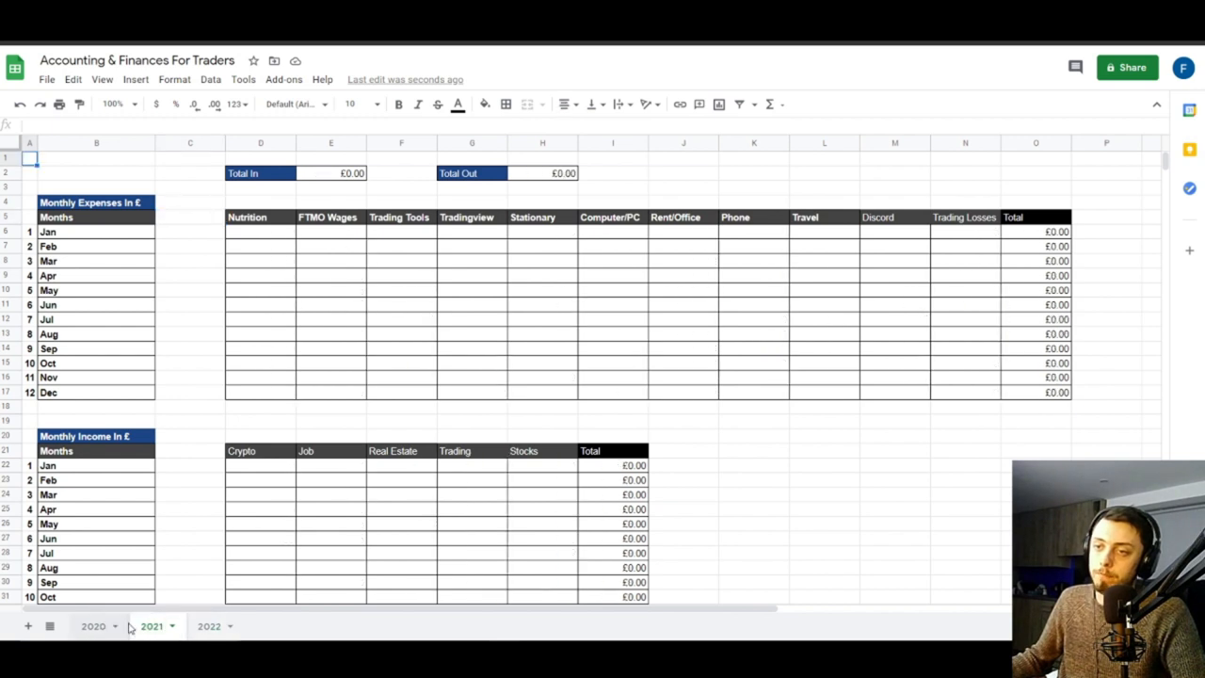
click(93, 625)
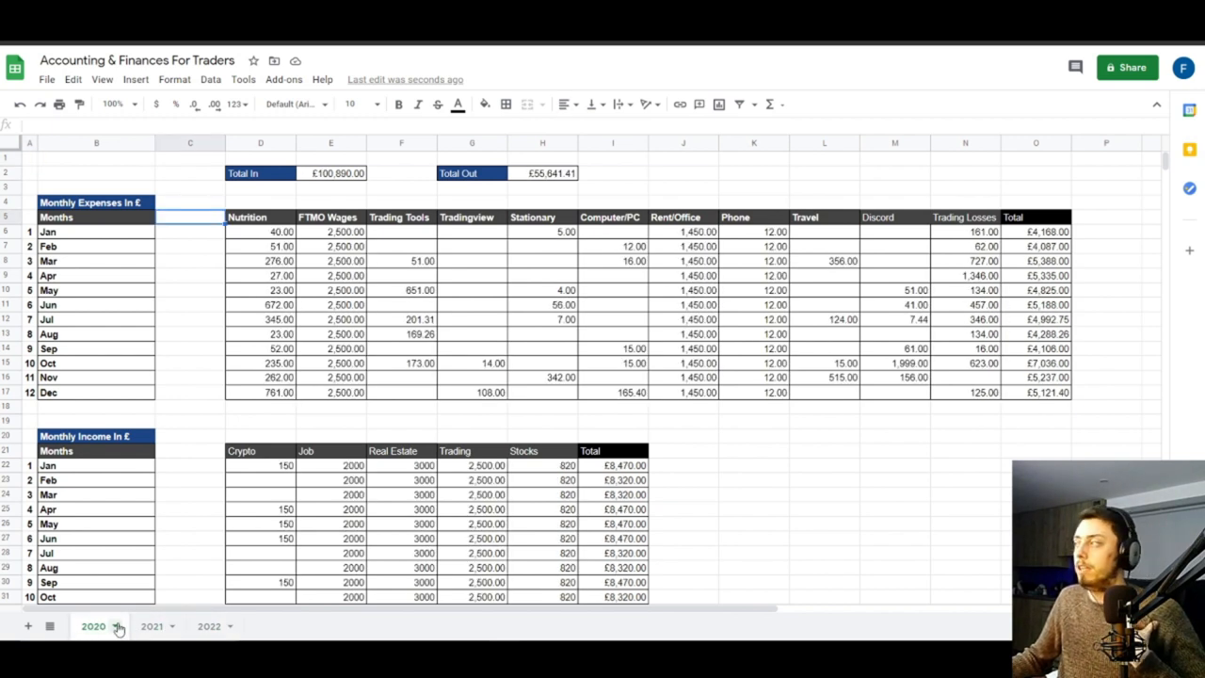